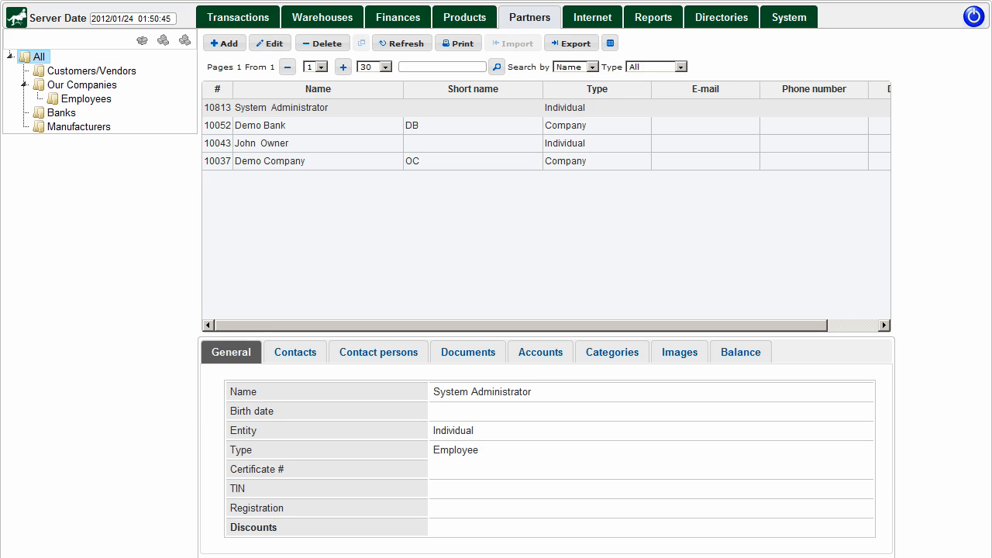
mouse_move(437, 258)
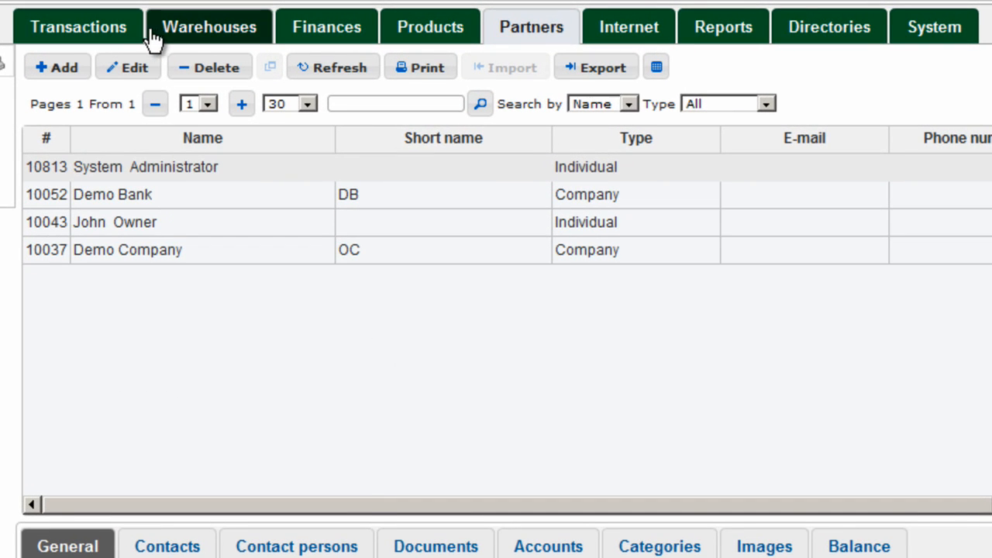
mouse_move(521, 26)
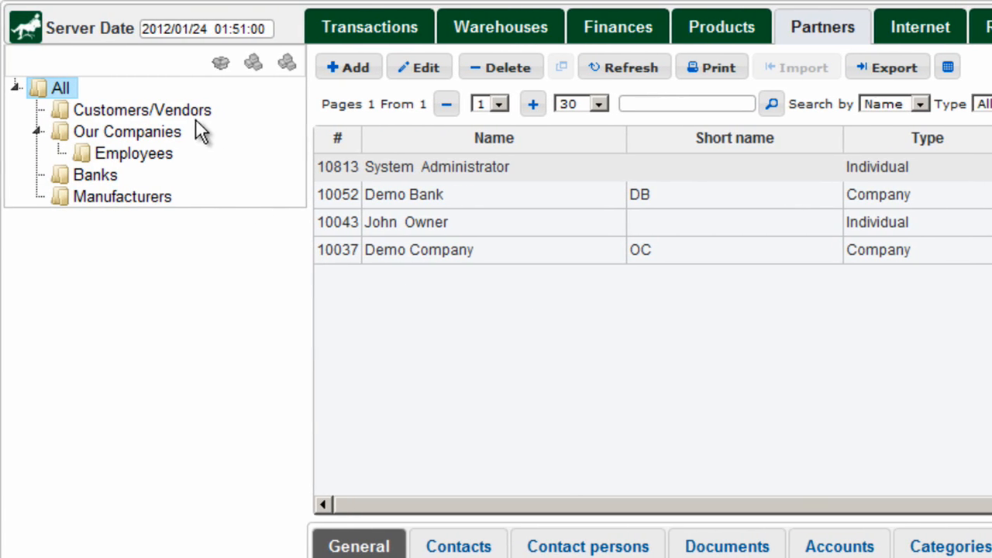
mouse_move(26, 229)
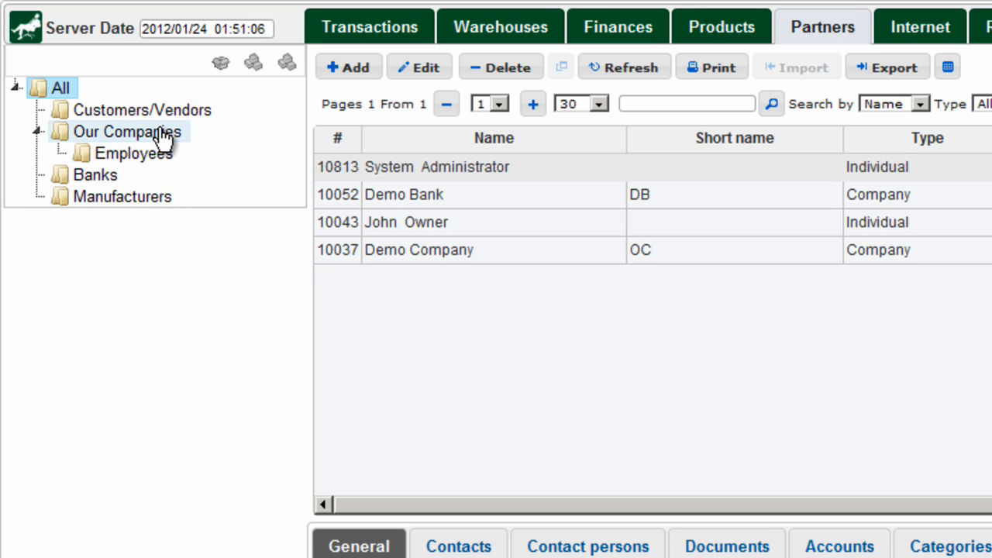
Step: Filter partners to Our Companies, view Demo Company, and select Demo Bank
click(126, 131)
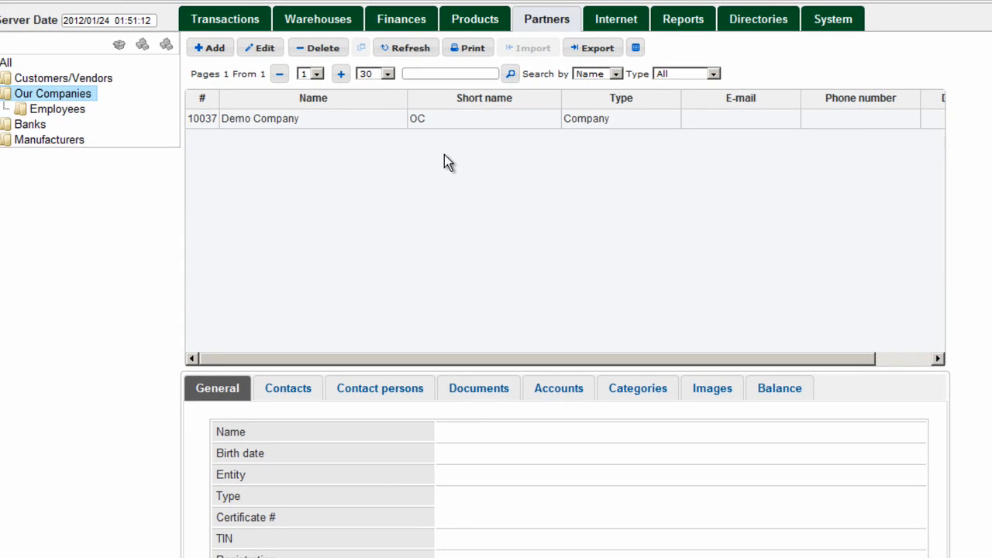
mouse_move(481, 147)
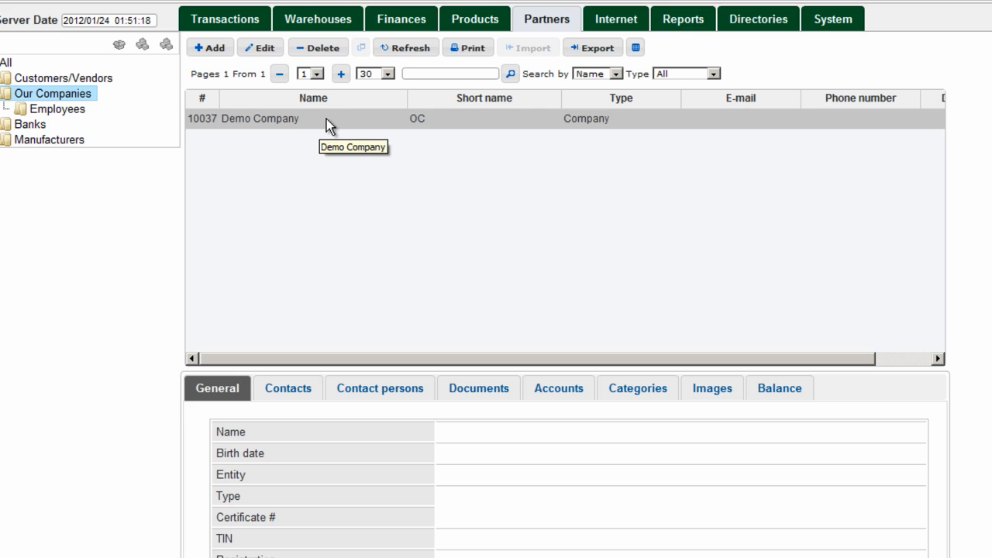
click(268, 118)
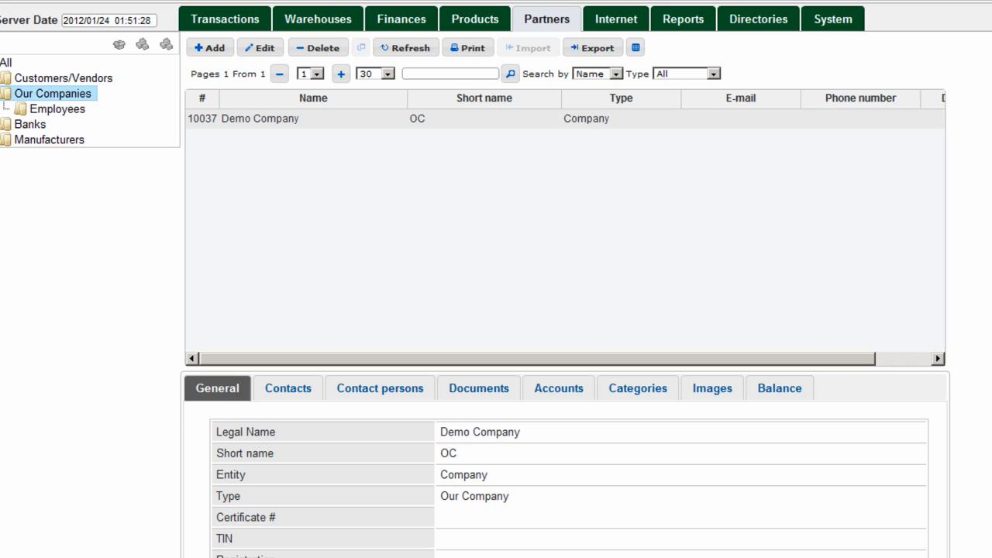
mouse_move(108, 130)
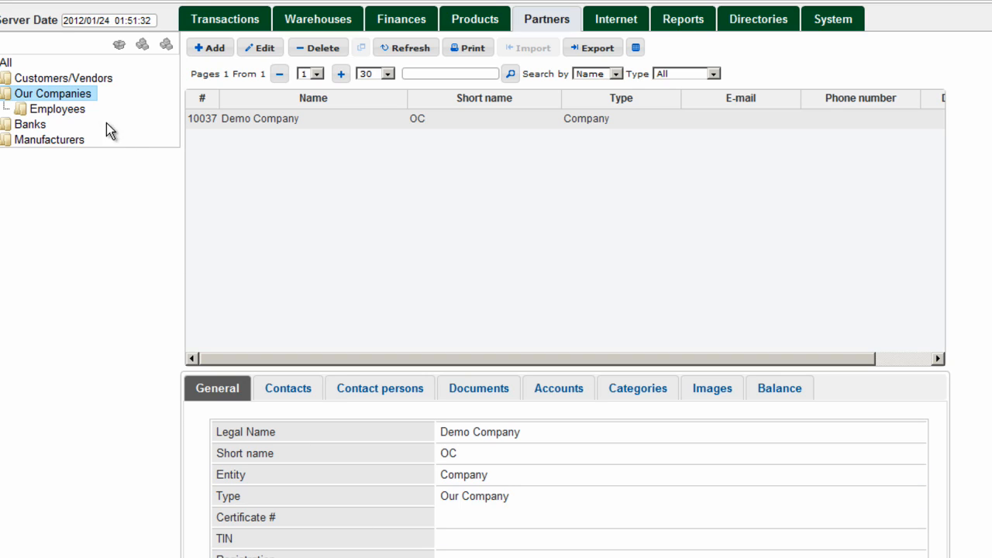
mouse_move(231, 144)
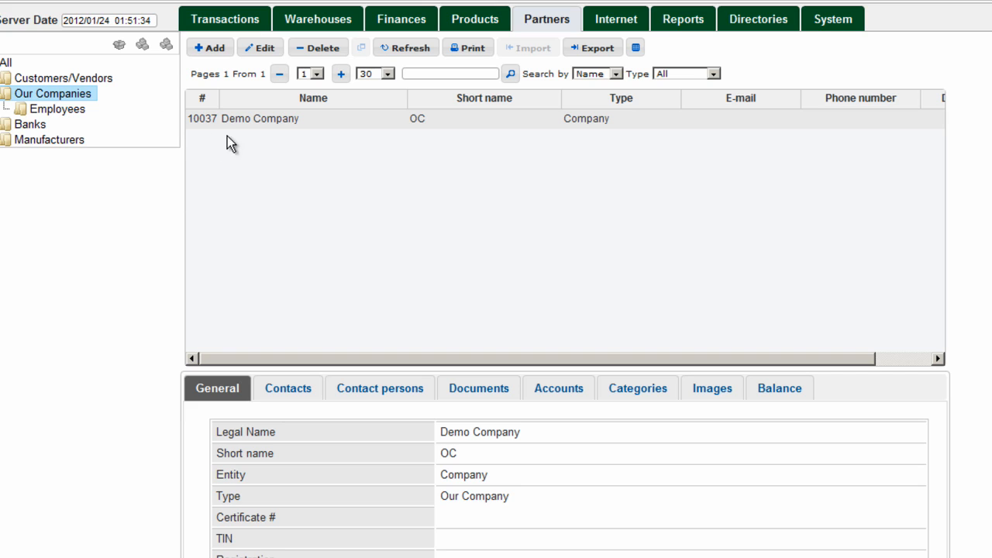
mouse_move(585, 154)
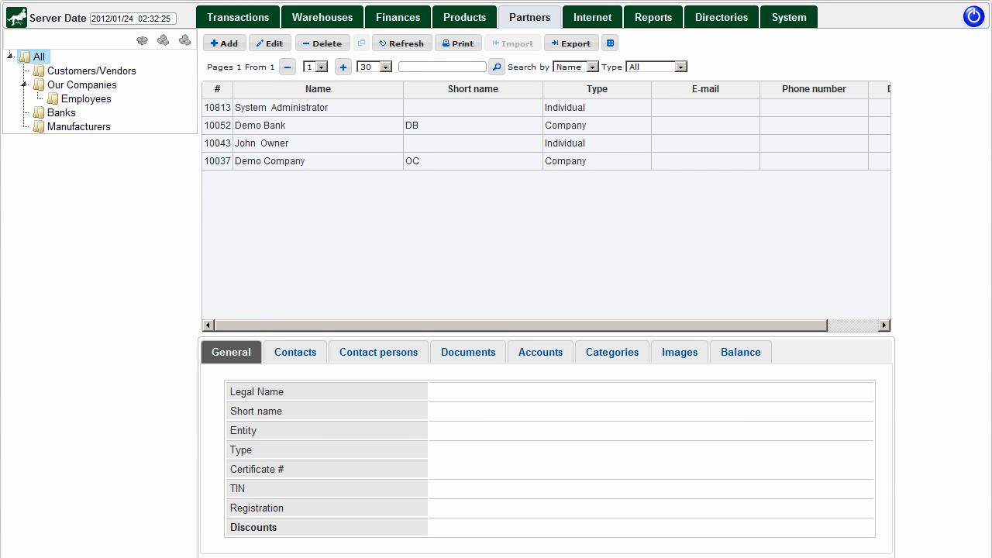
mouse_move(346, 371)
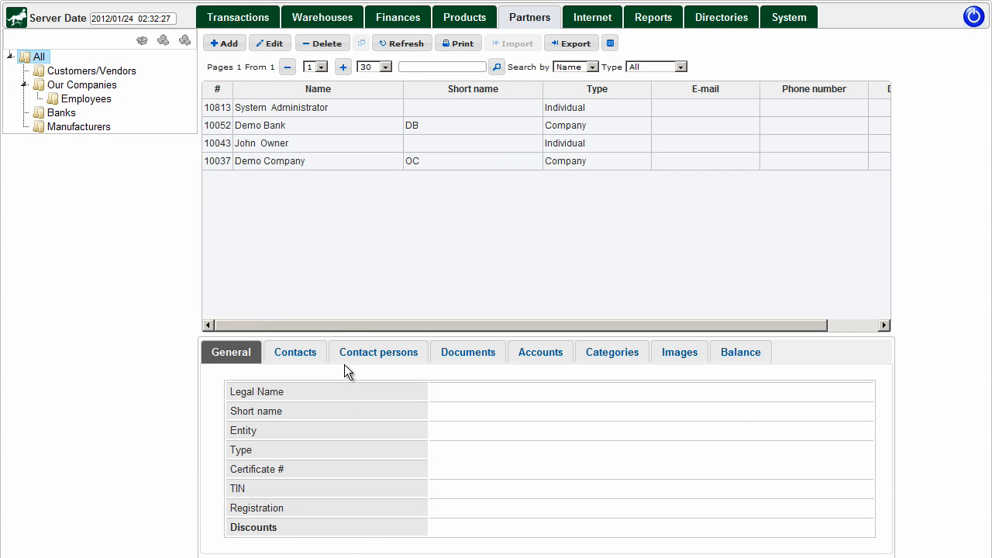
mouse_move(339, 233)
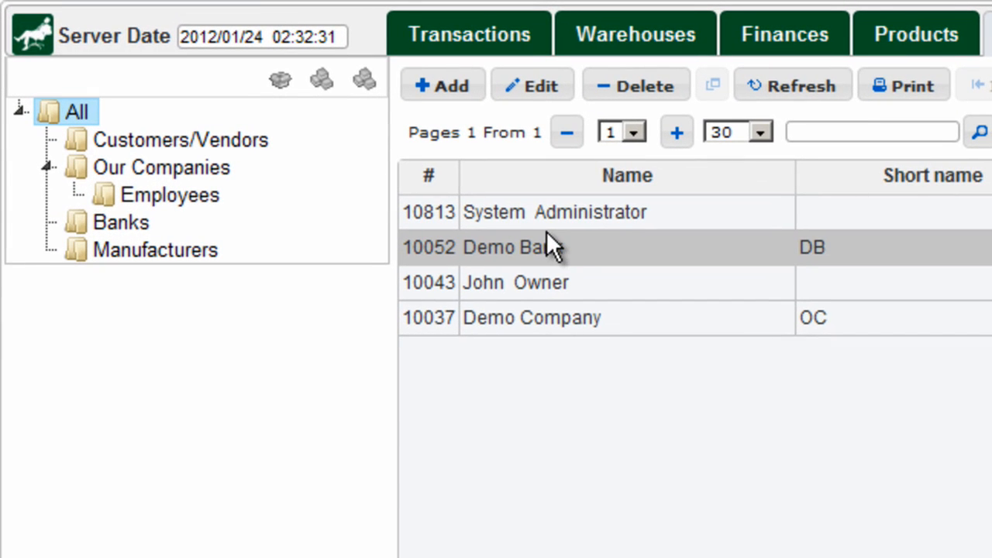
click(469, 32)
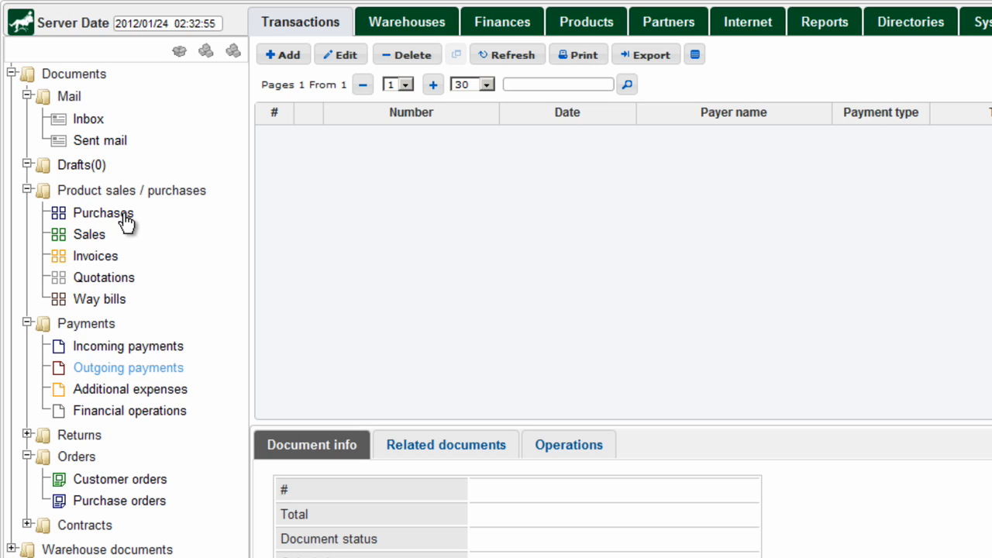
Step: Select Purchases in the Documents tree to list purchase 10520
click(103, 213)
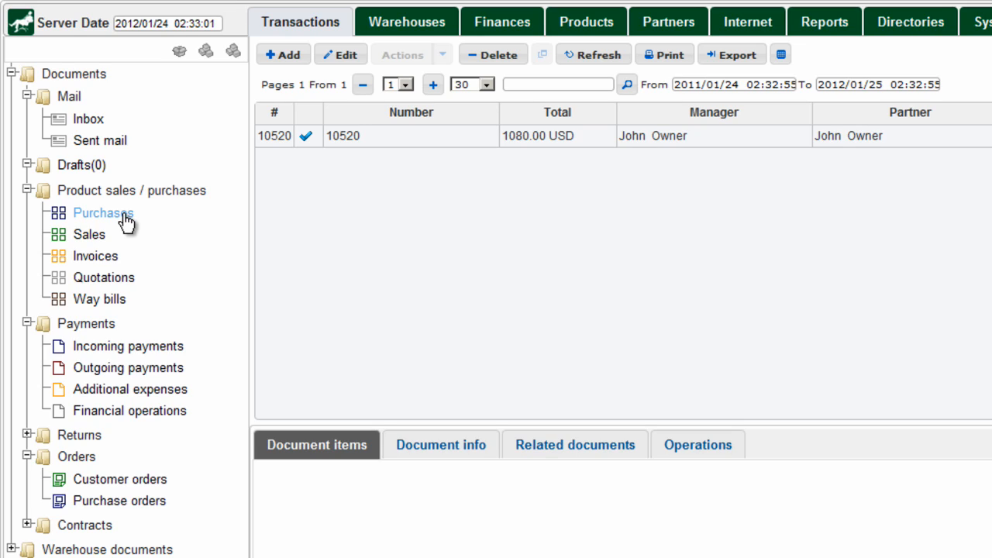
mouse_move(159, 223)
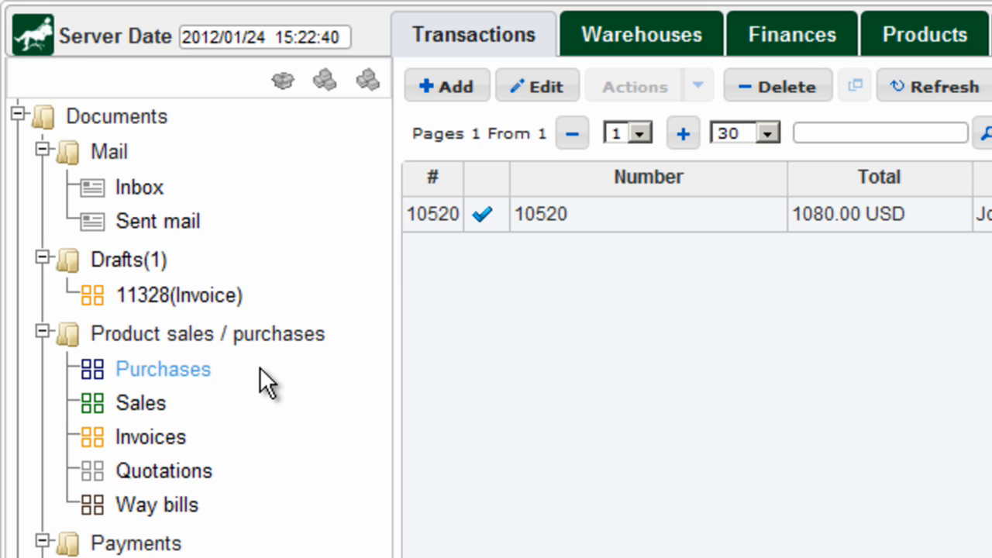
mouse_move(211, 417)
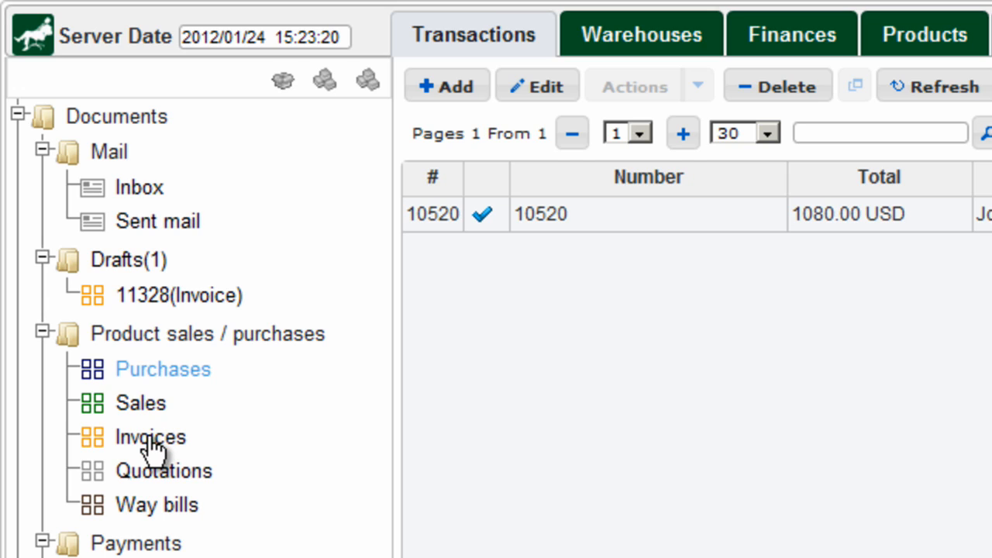
click(149, 437)
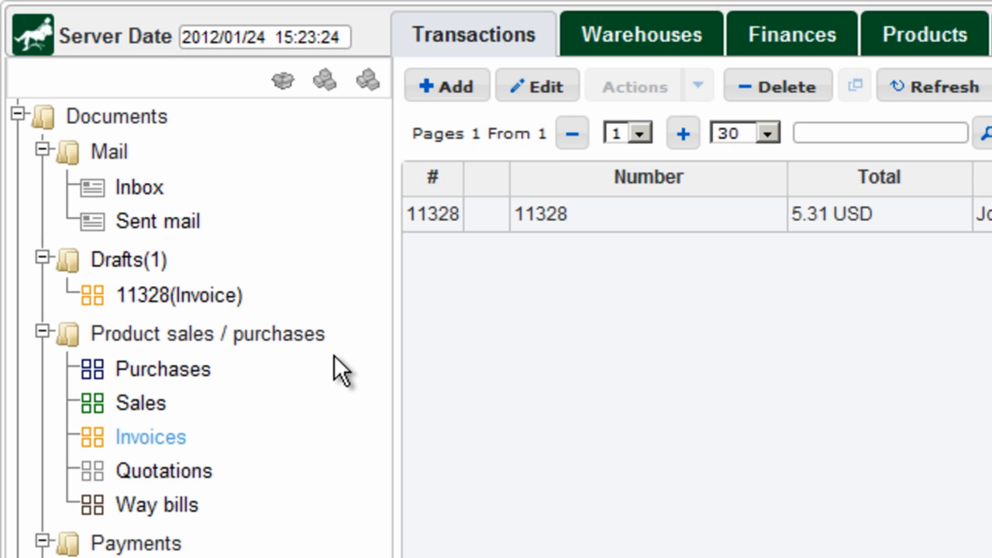
mouse_move(491, 309)
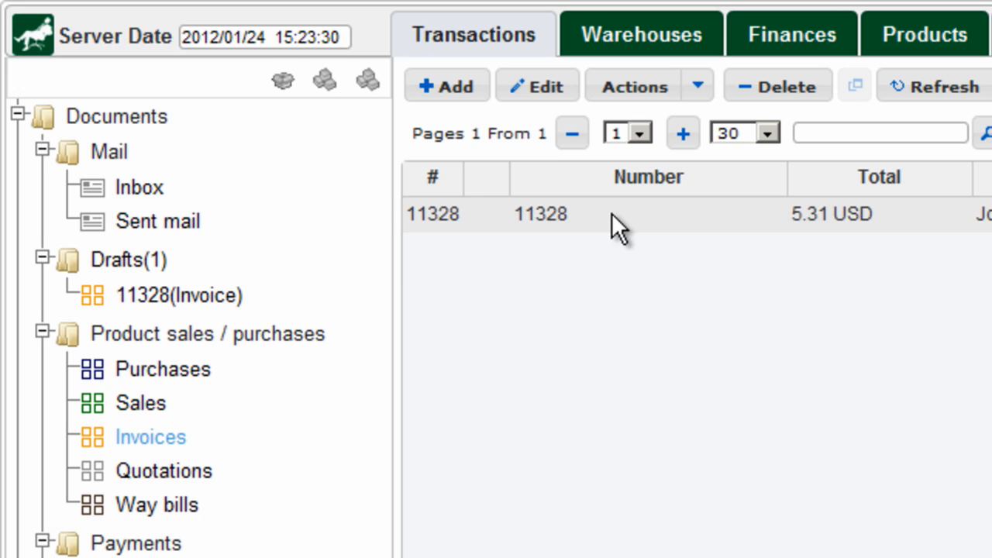
mouse_move(616, 225)
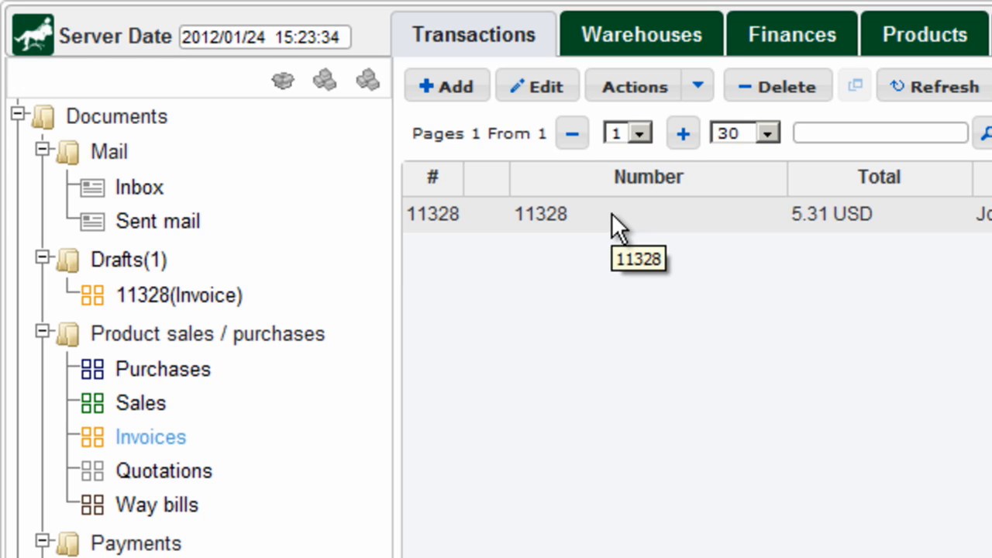
mouse_move(632, 221)
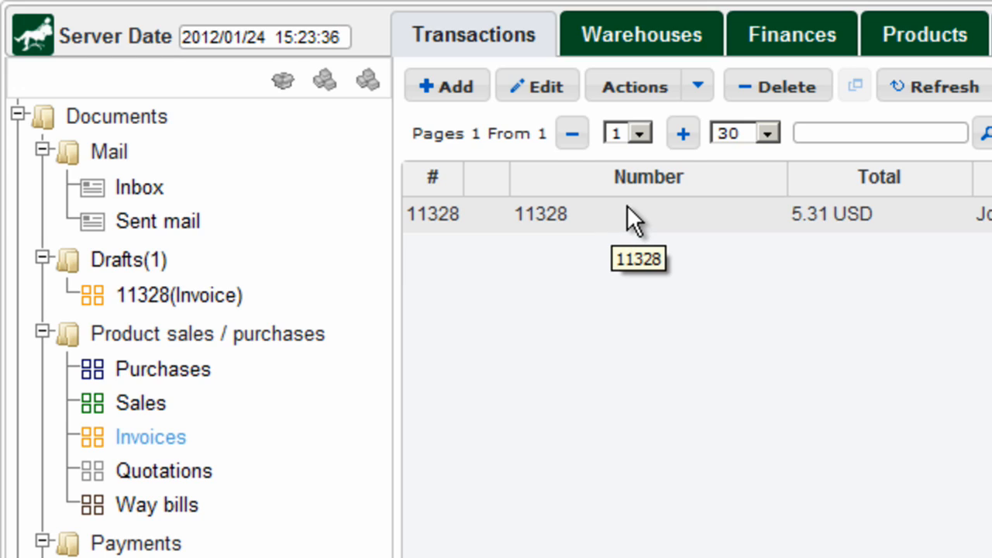
mouse_move(692, 85)
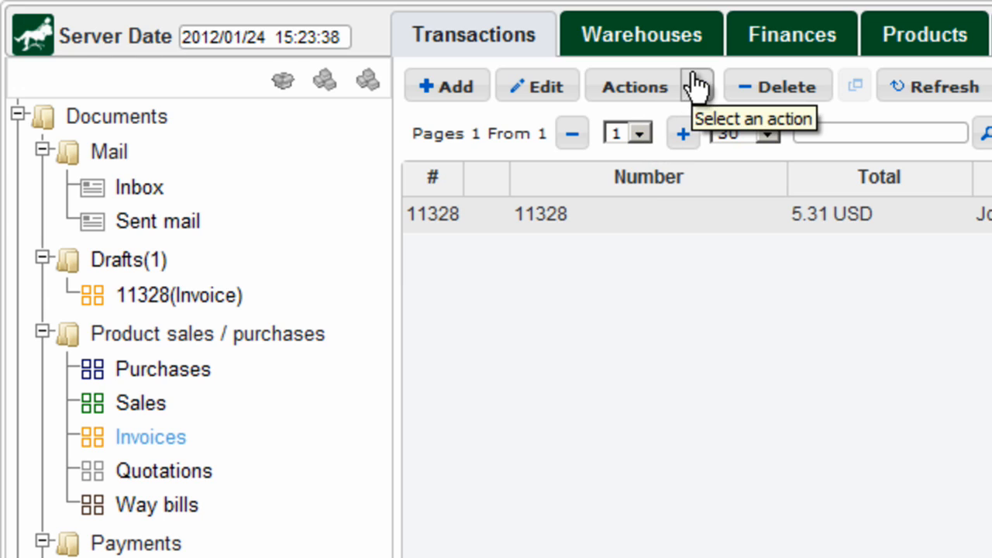
click(635, 86)
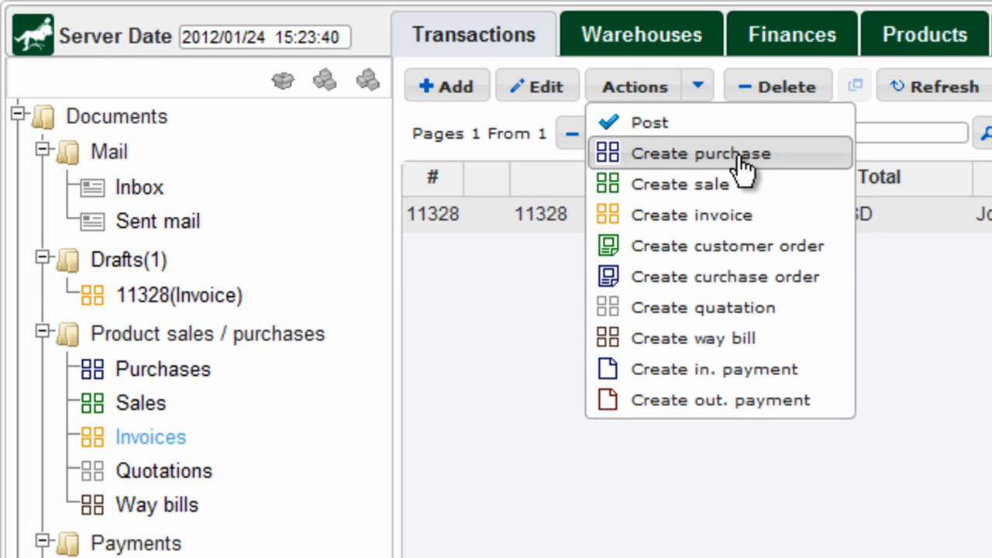
mouse_move(766, 472)
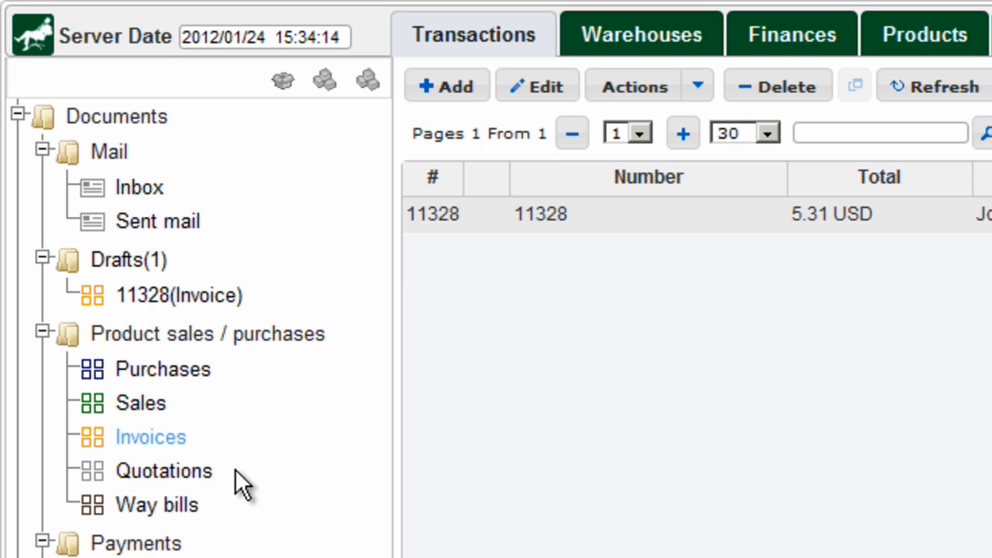
mouse_move(228, 512)
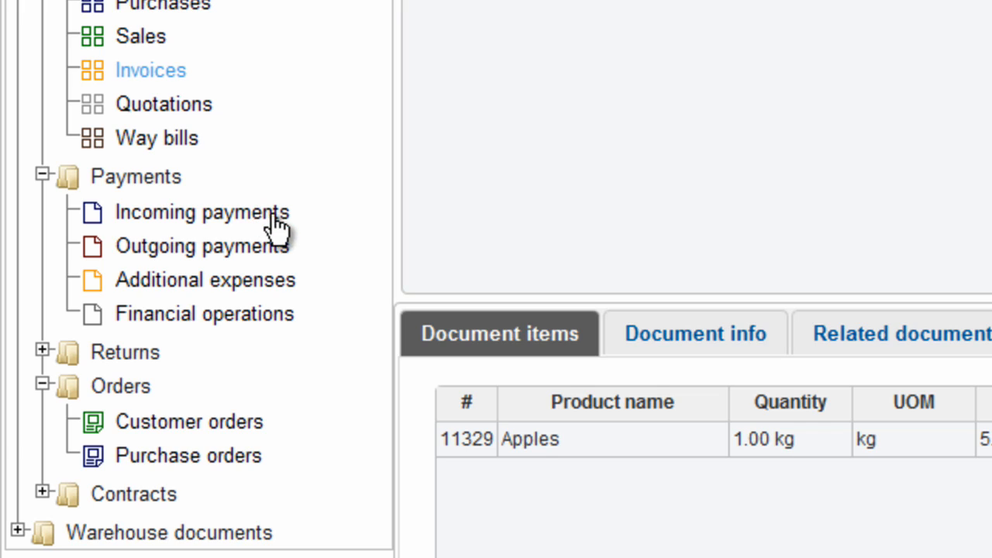
mouse_move(310, 246)
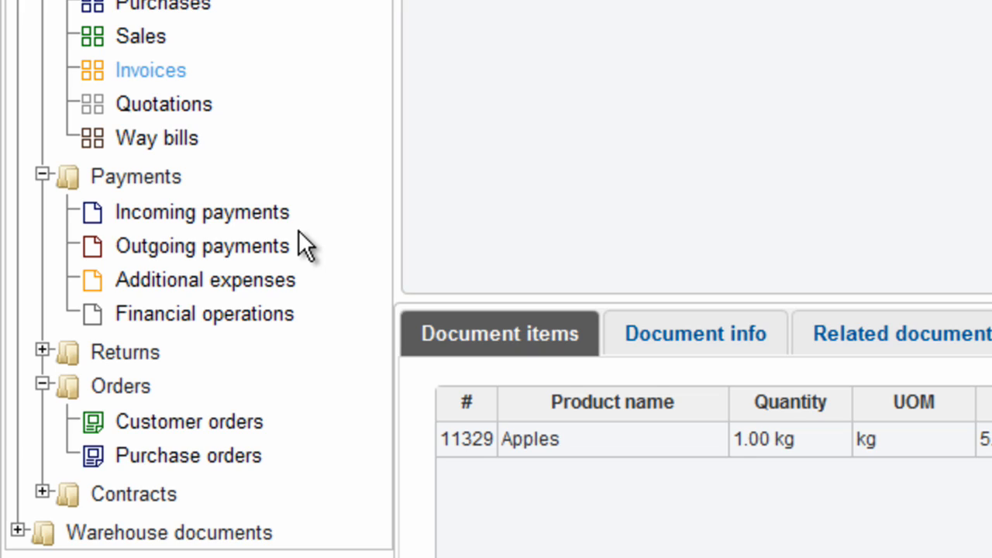
mouse_move(304, 285)
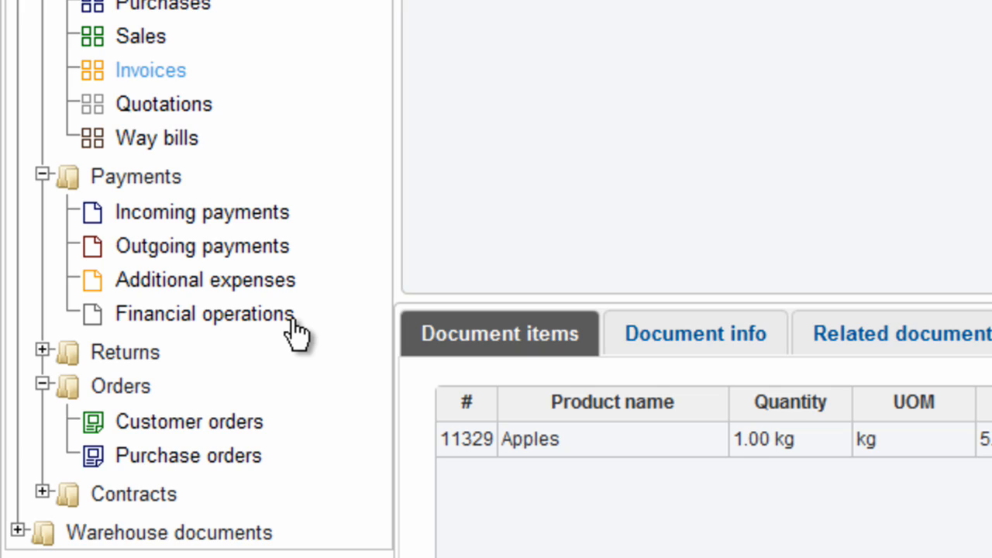
mouse_move(46, 359)
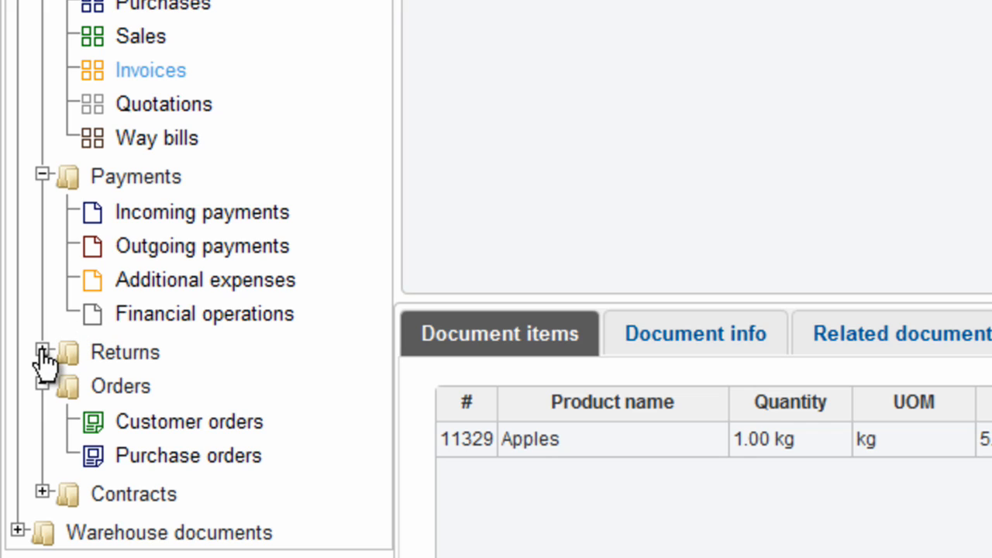
Step: Expand the Returns and Contracts folders in the Documents tree
click(45, 352)
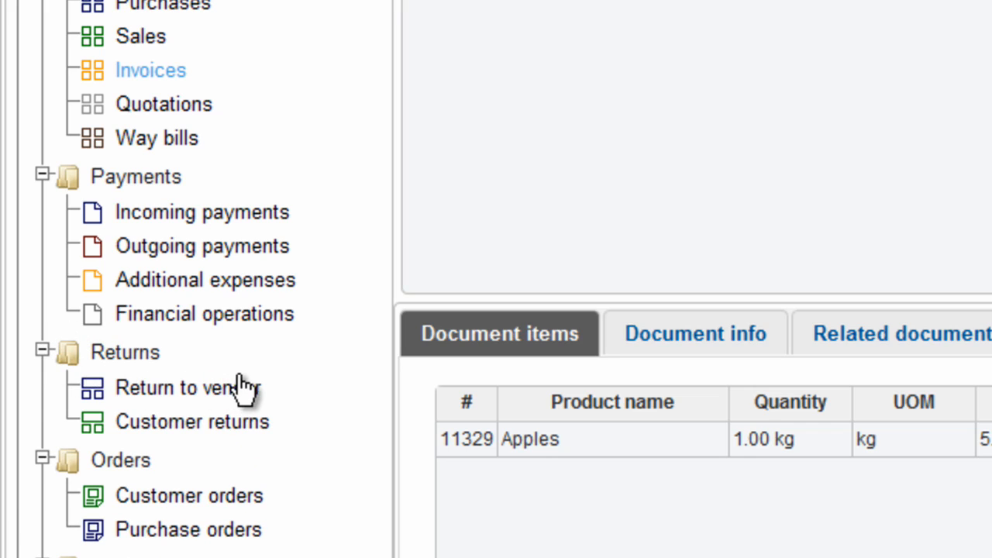
mouse_move(280, 396)
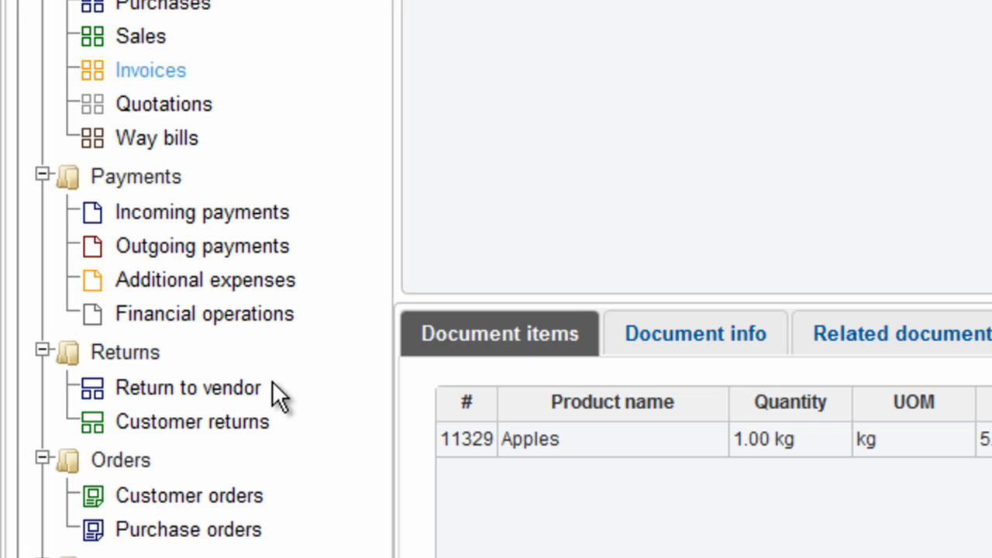
mouse_move(283, 441)
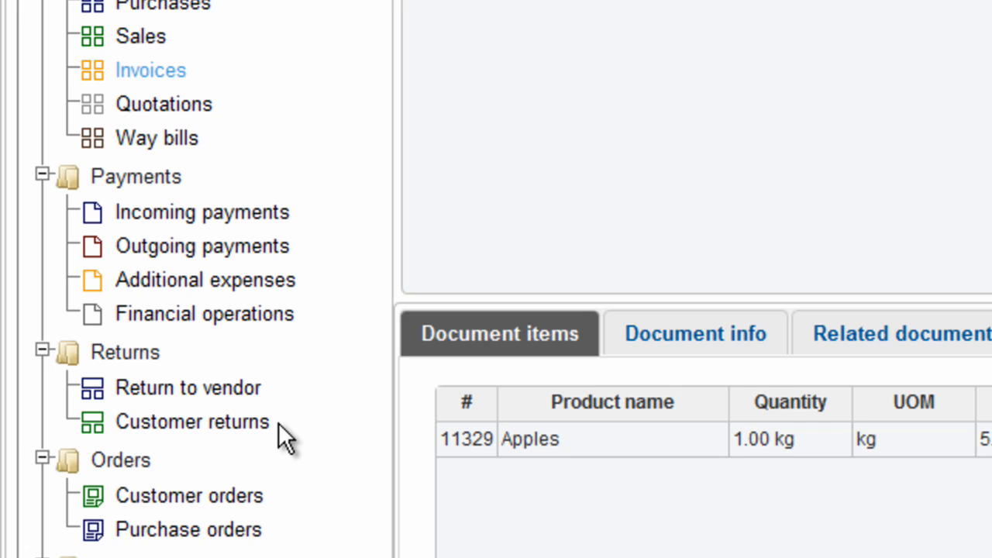
mouse_move(279, 458)
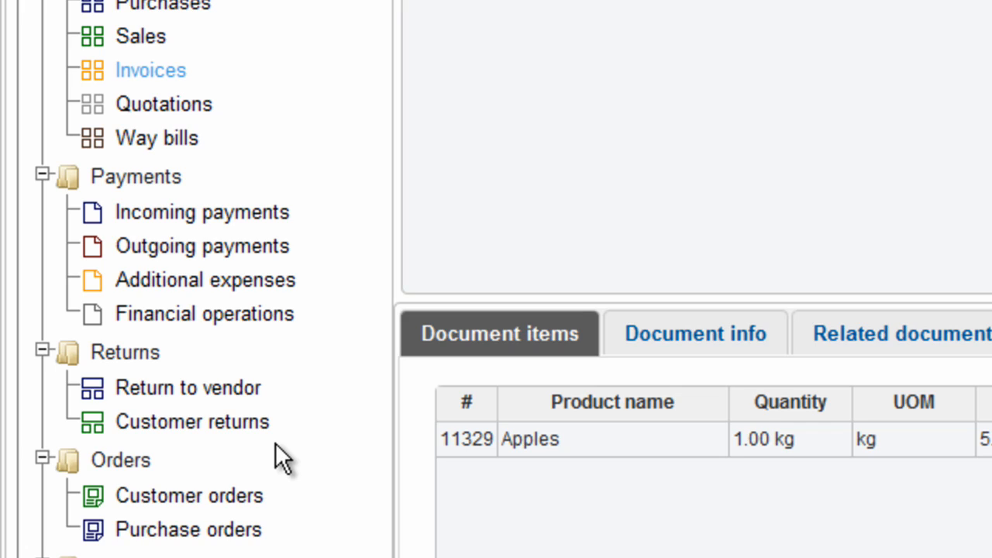
mouse_move(283, 516)
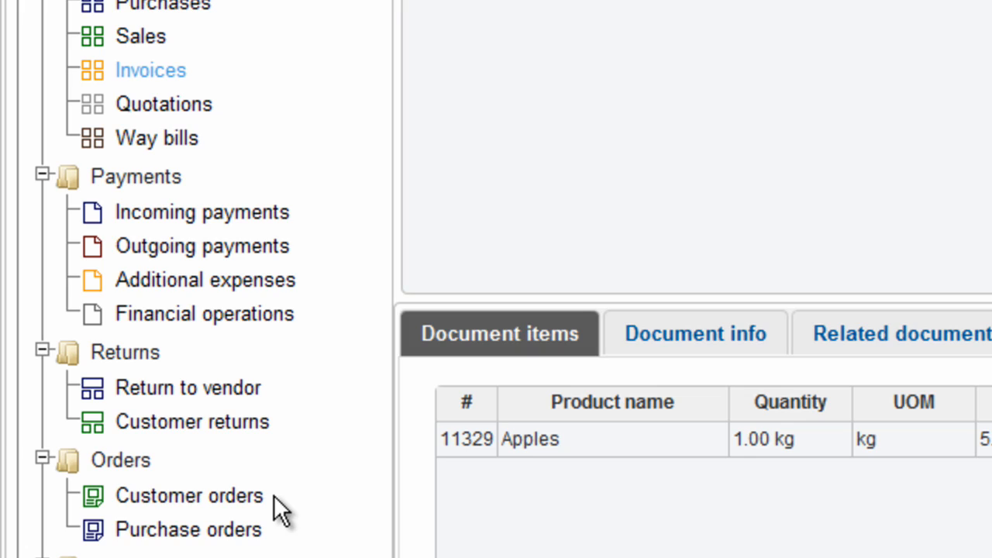
mouse_move(267, 539)
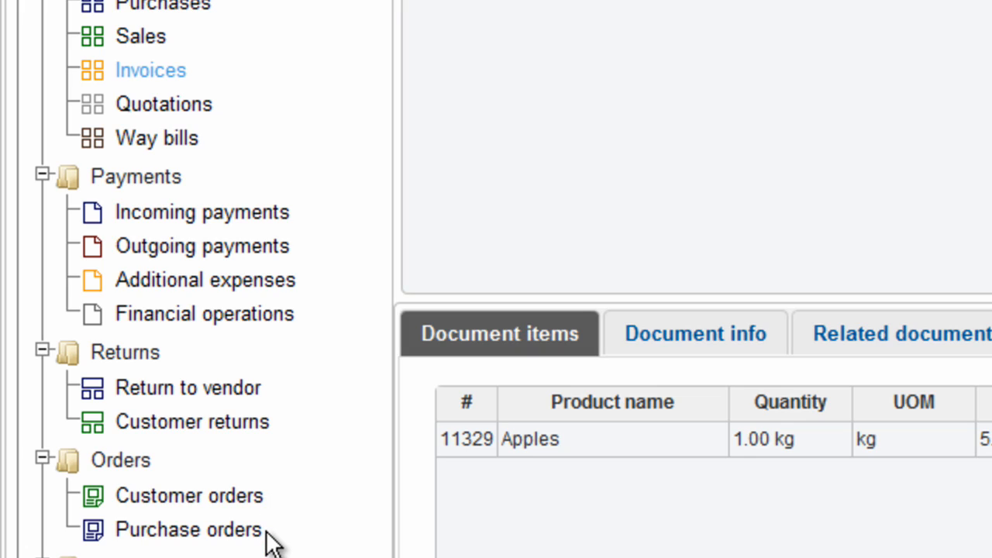
scroll(down, 3)
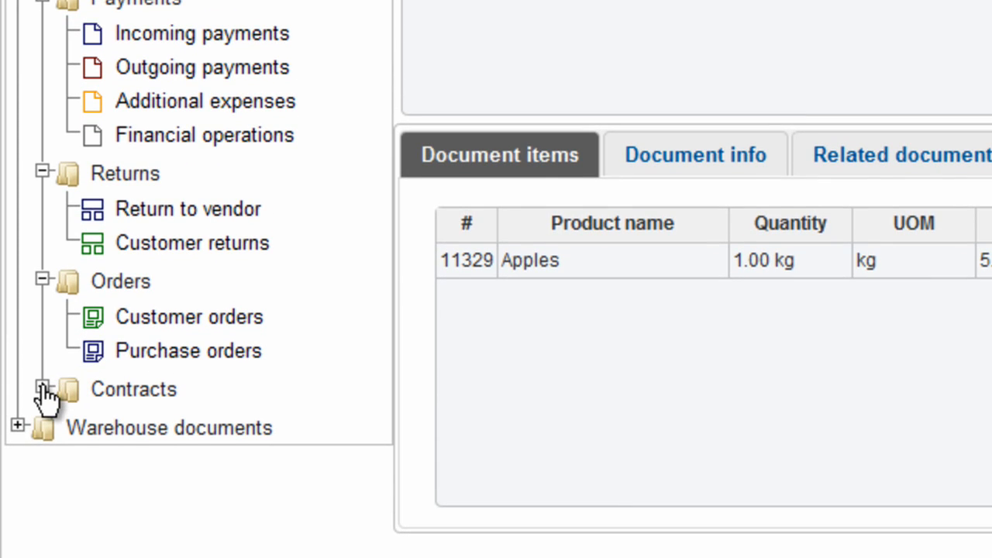
click(43, 390)
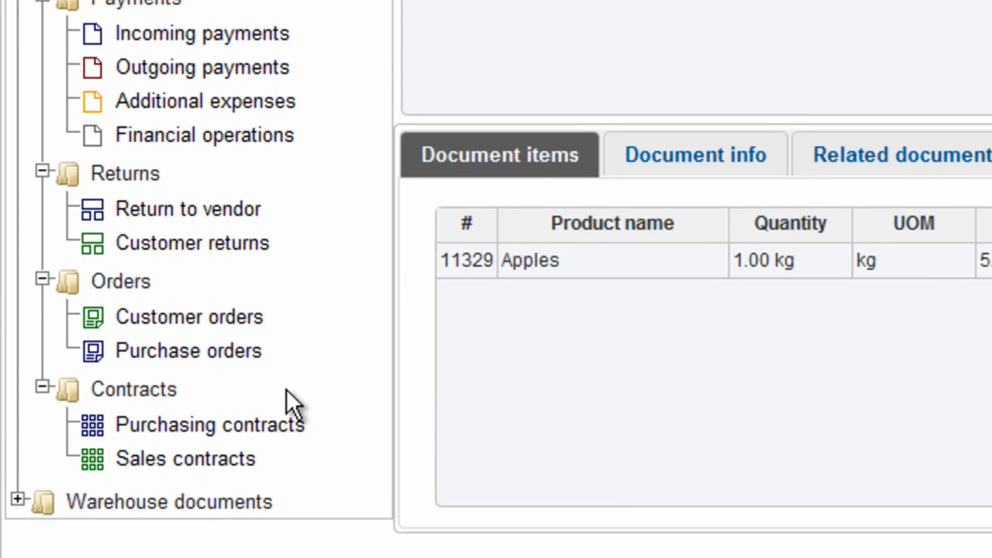
mouse_move(310, 463)
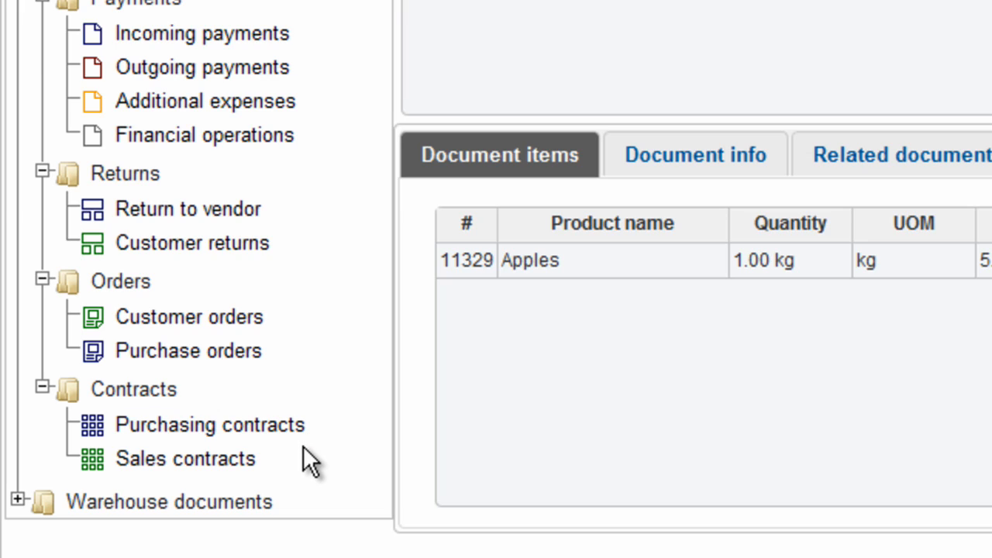